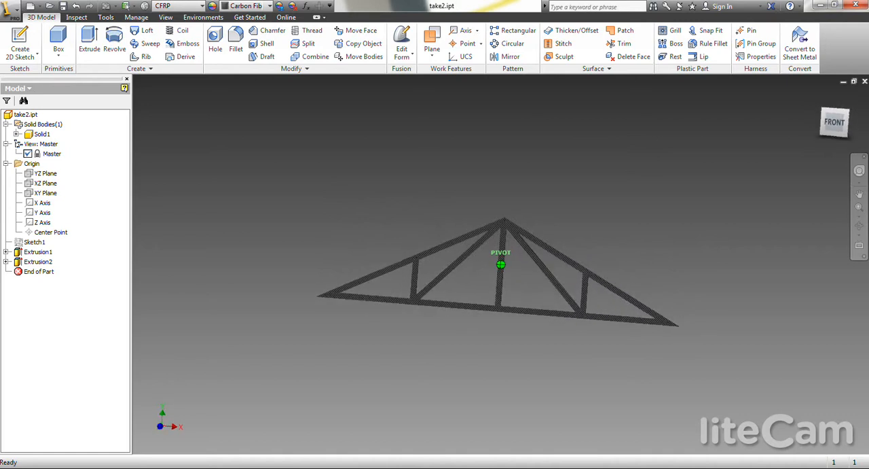
Step: Orbit the truss to face the front of the ViewCube square-on
drag(500, 263, 499, 278)
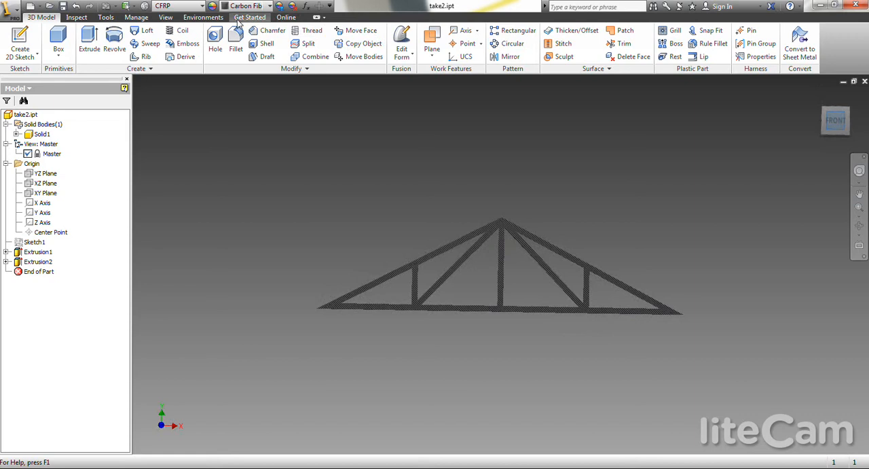
Step: Enter the Stress Analysis environment from the Environments ribbon
click(204, 17)
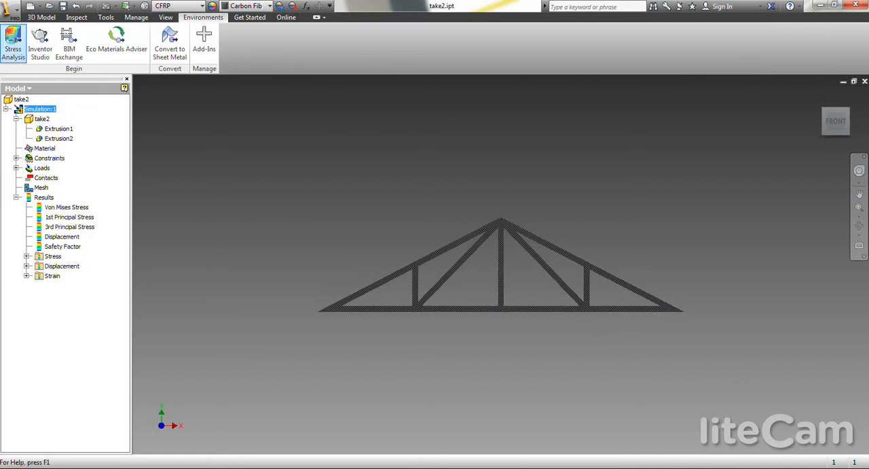
click(14, 42)
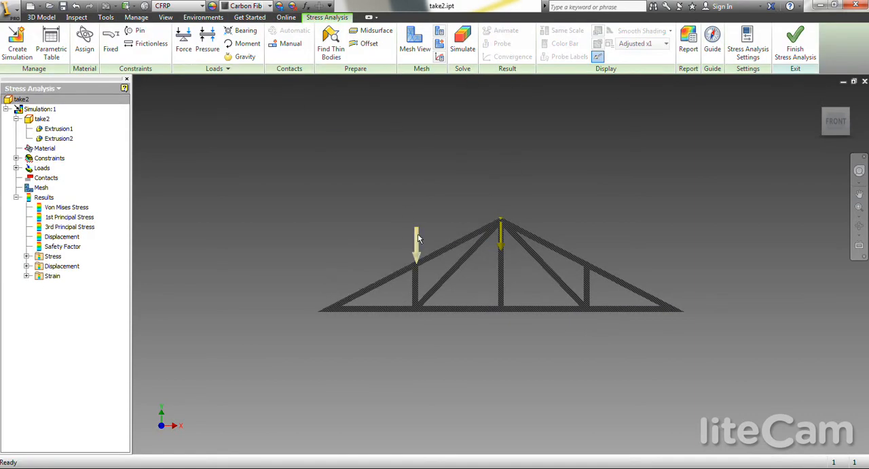
mouse_move(415, 256)
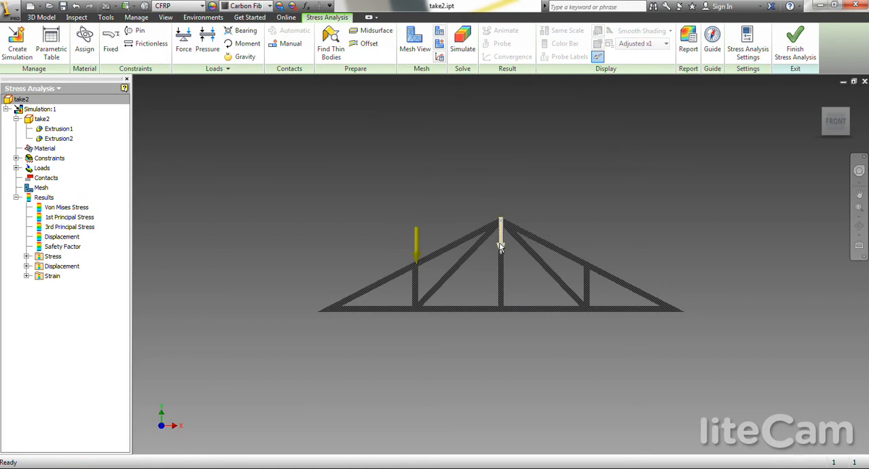
mouse_move(462, 41)
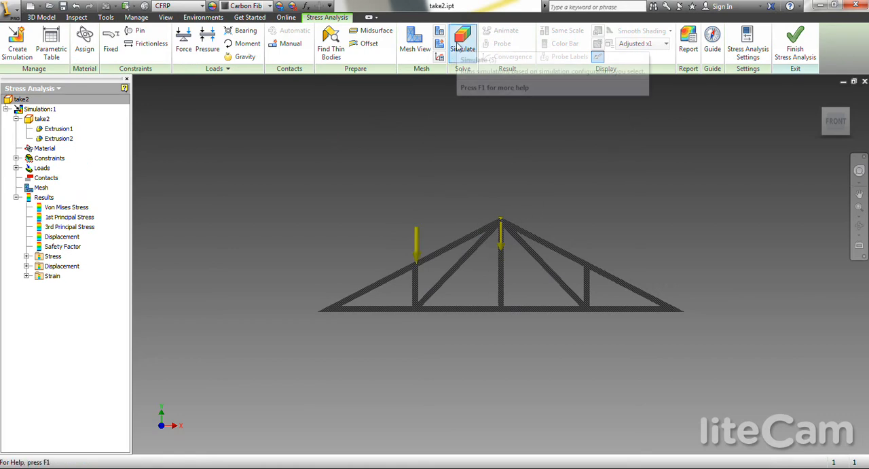
Step: Run the truss simulation to show Von Mises stress, then bring up the result animation settings
click(462, 41)
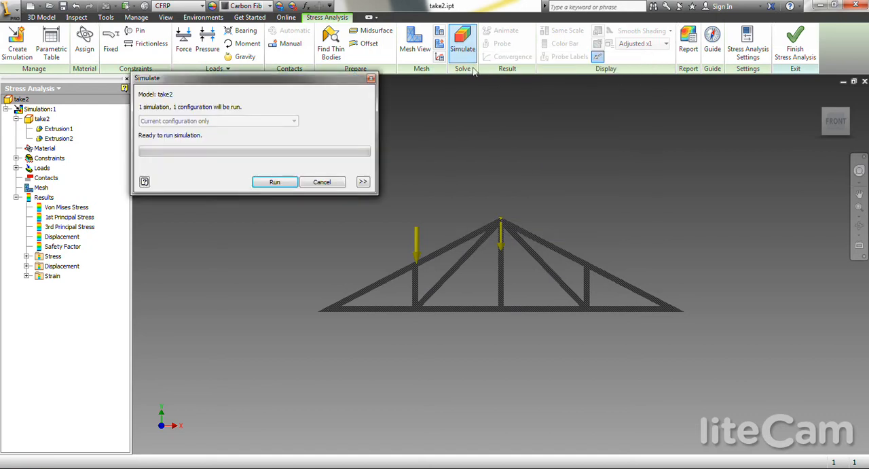
click(274, 182)
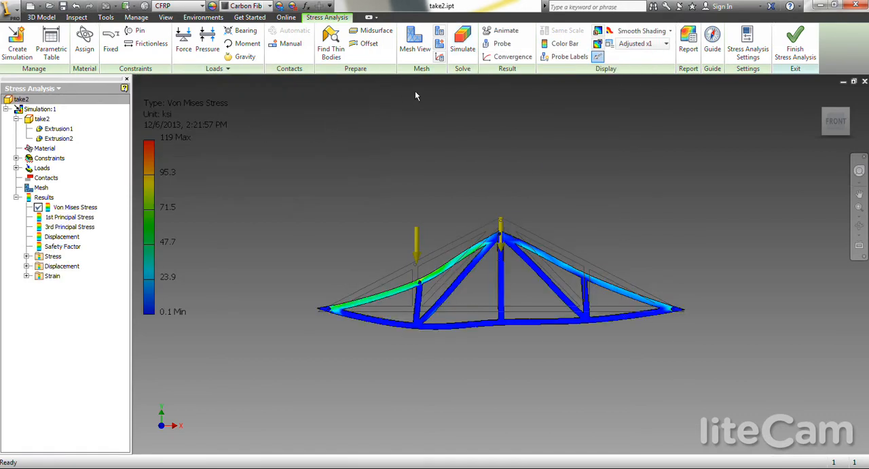
mouse_move(505, 30)
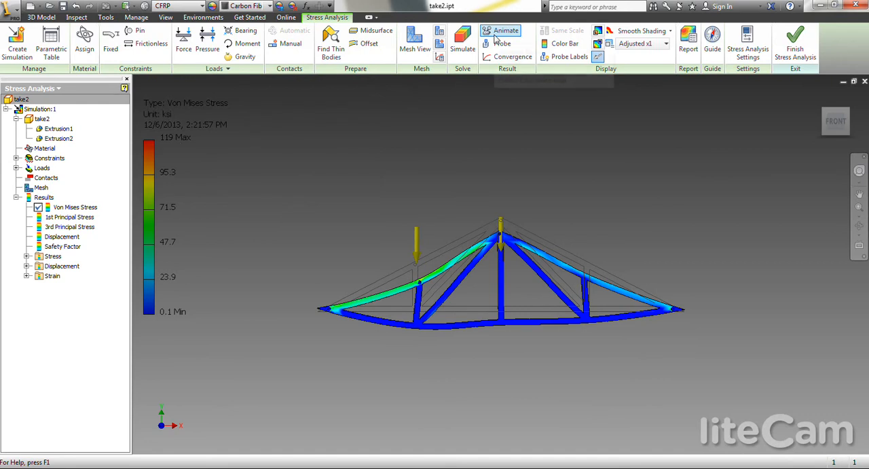
click(506, 30)
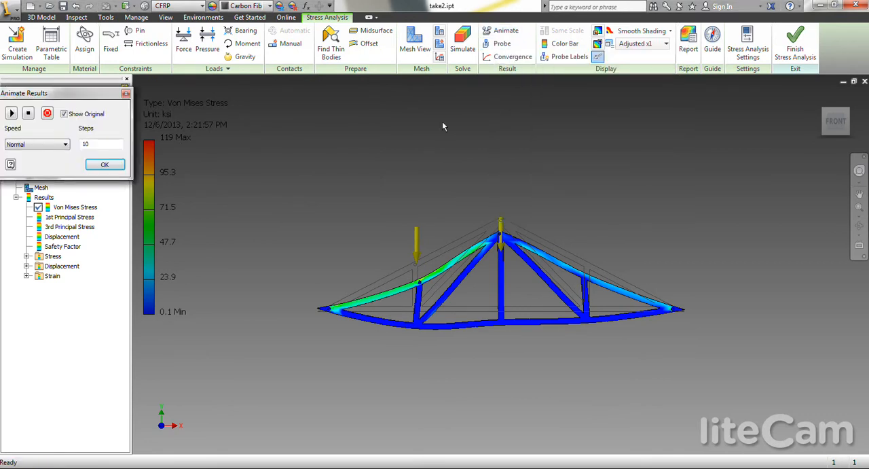